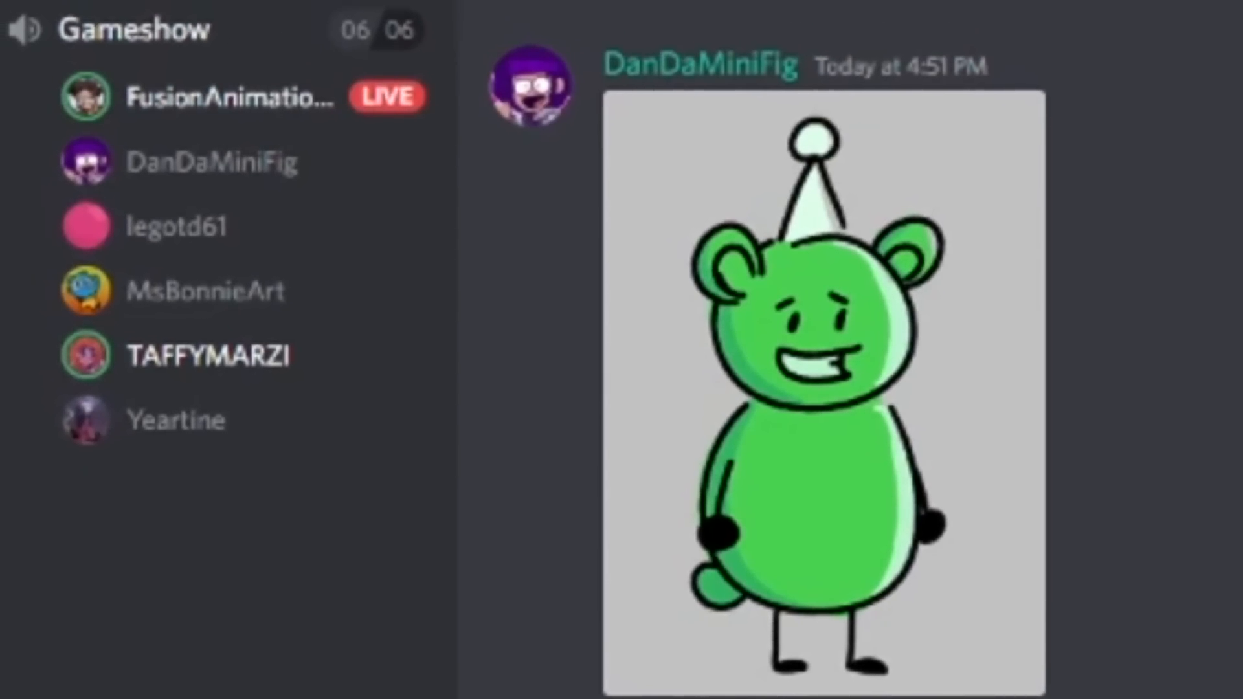
# - Draw another stroke on the sketch near the top of the grey canvas
pyautogui.scroll(-3)
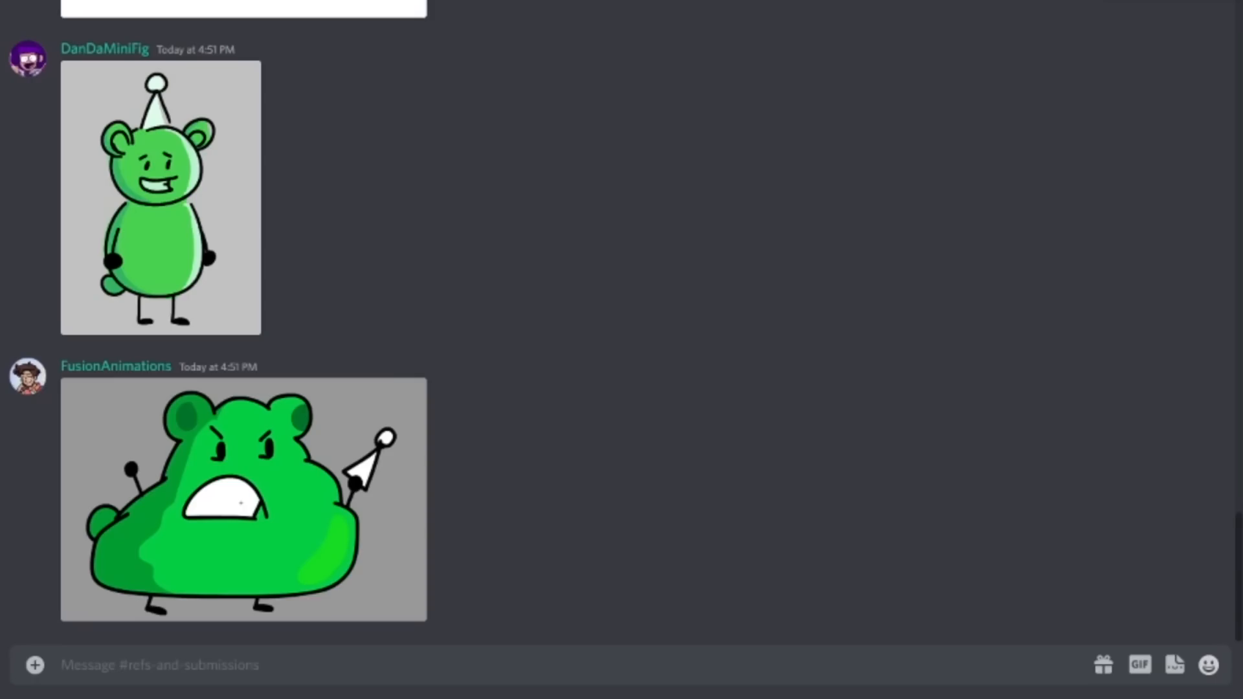
pyautogui.scroll(-3)
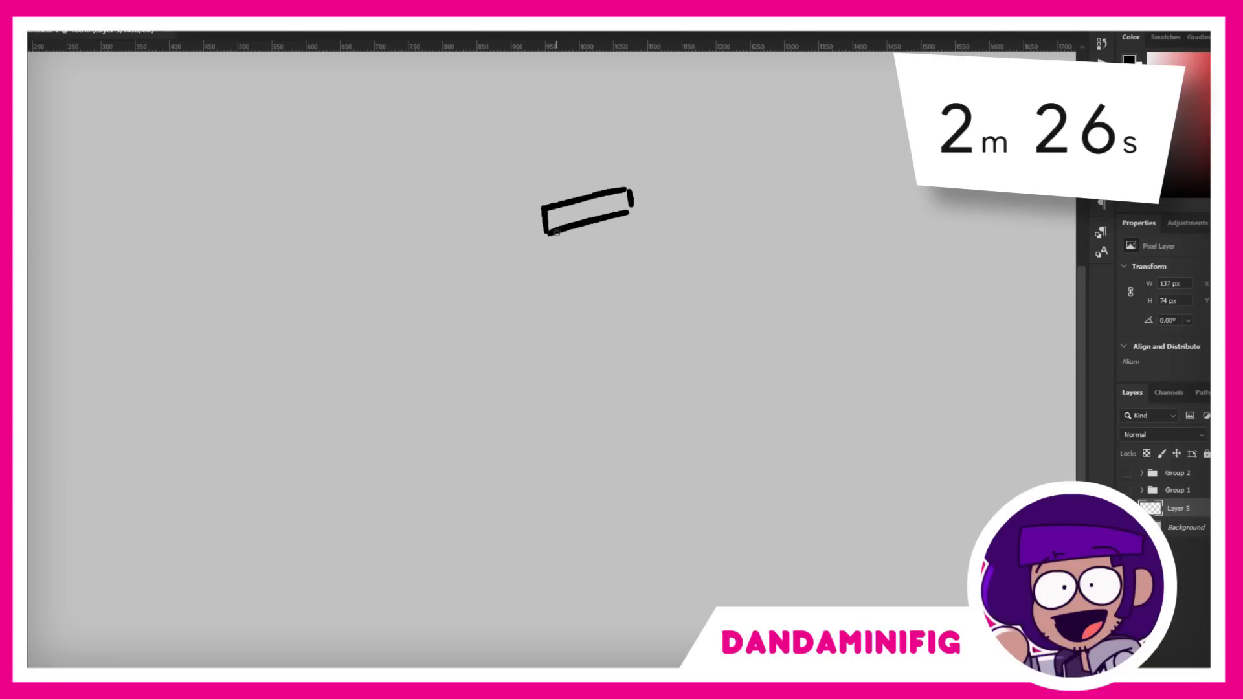
pyautogui.moveTo(568, 234); pyautogui.dragTo(576, 342)
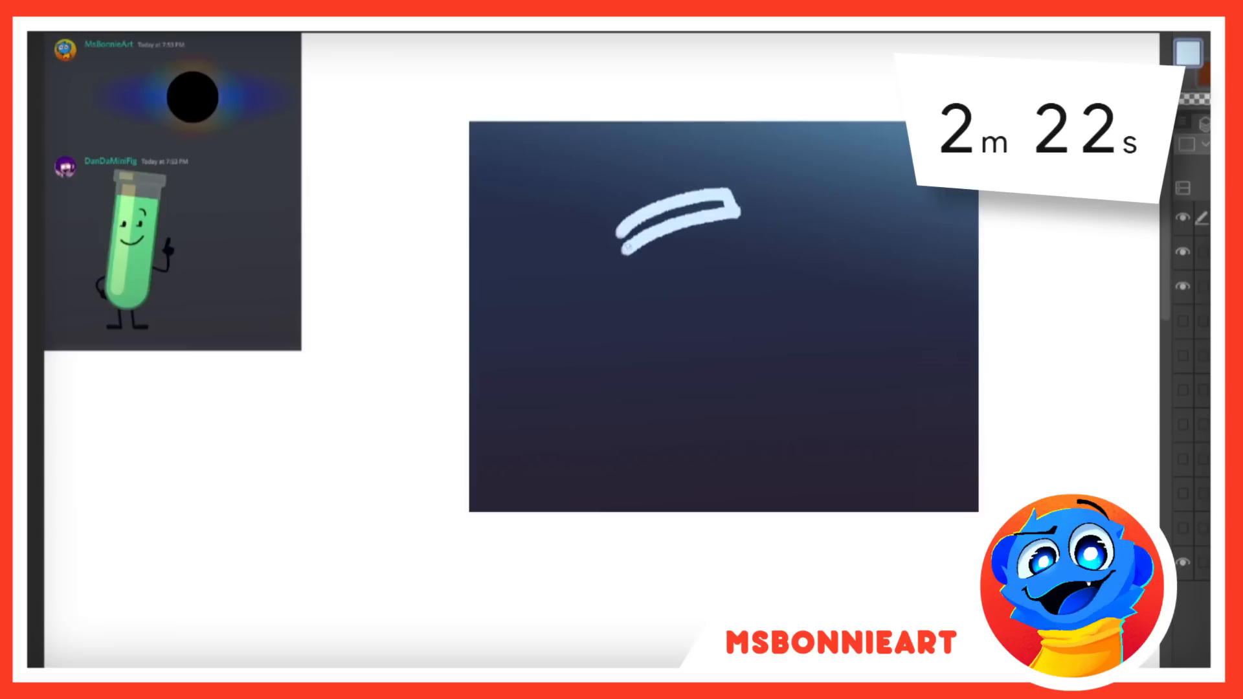
# - Sweep a pale curved white stroke across the upper dark gradient canvas
pyautogui.moveTo(714, 214); pyautogui.dragTo(765, 467)
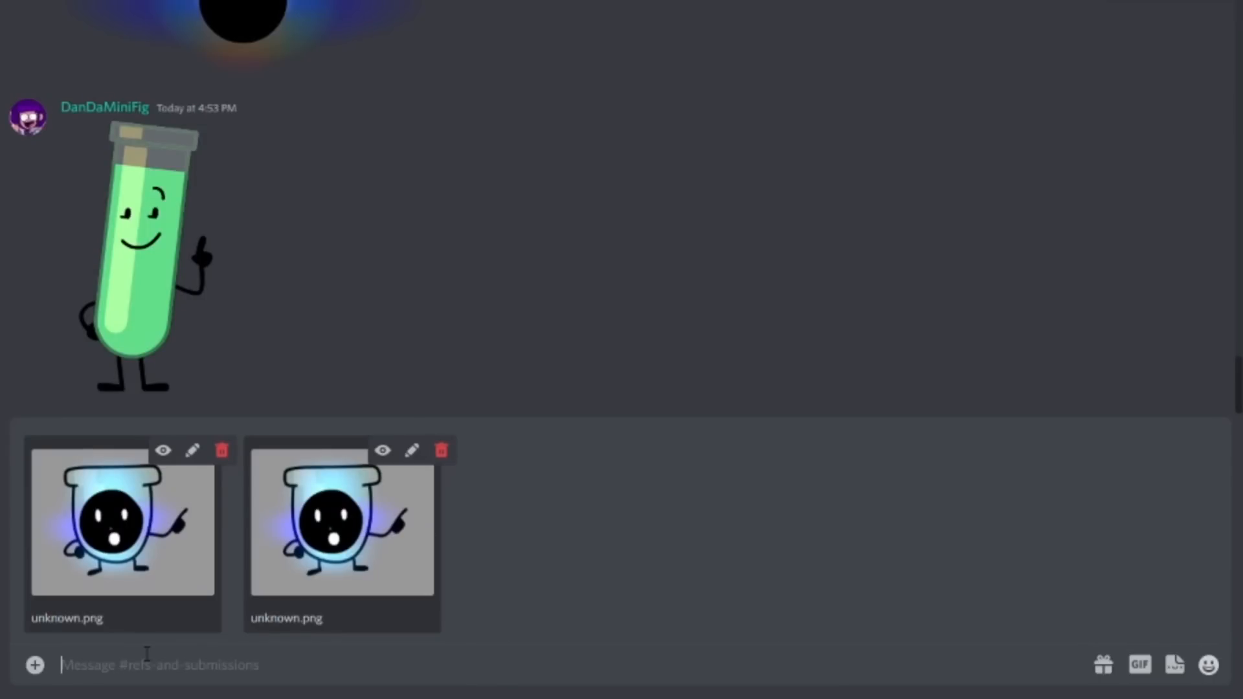
# - Focus the message box holding the unknown.png drawing attachments to send them
pyautogui.click(441, 451)
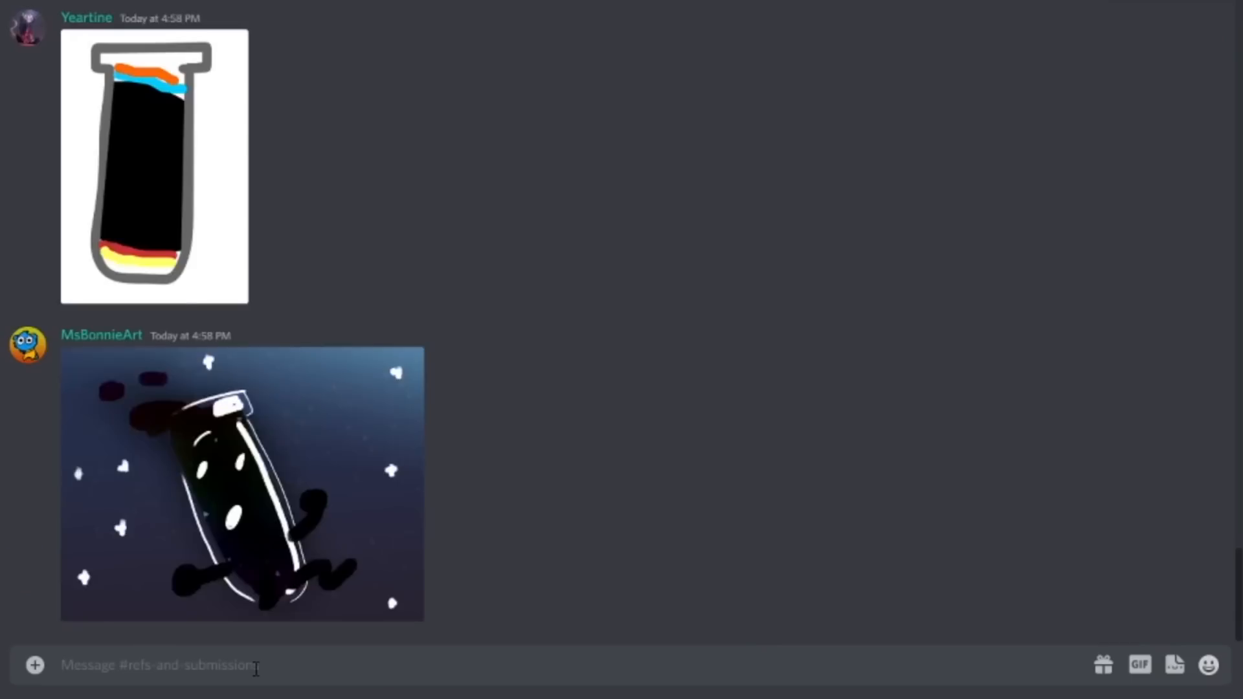
pyautogui.scroll(-3)
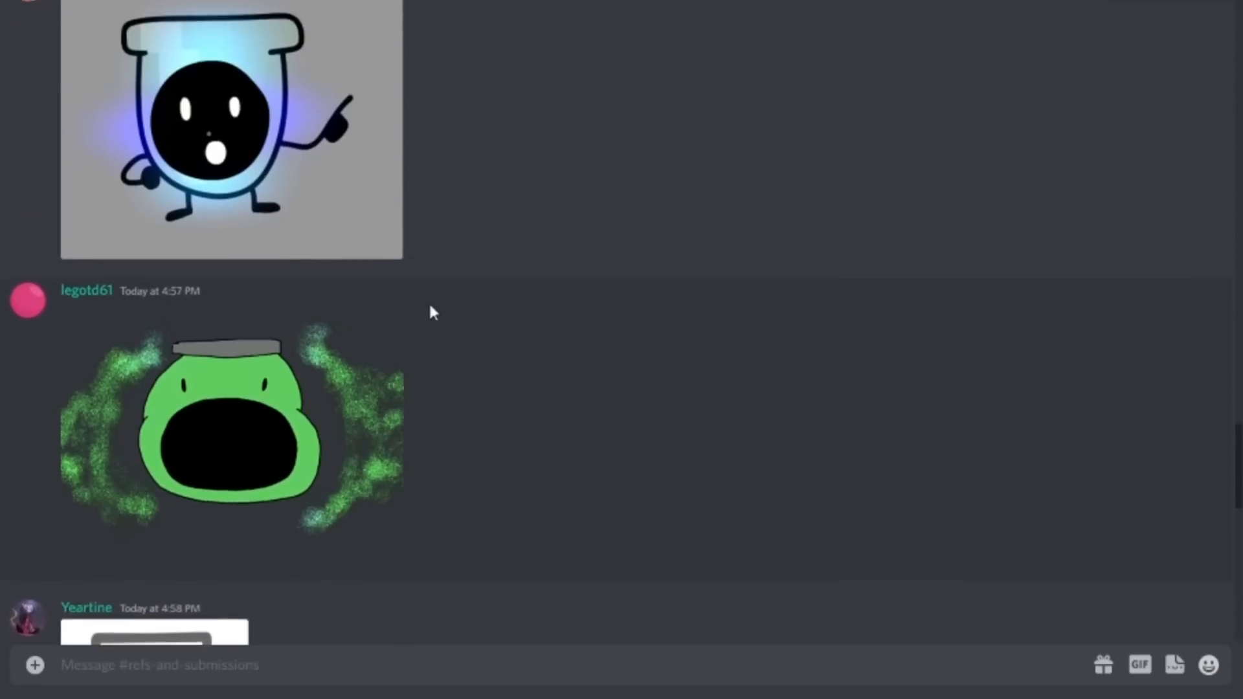
pyautogui.scroll(-3)
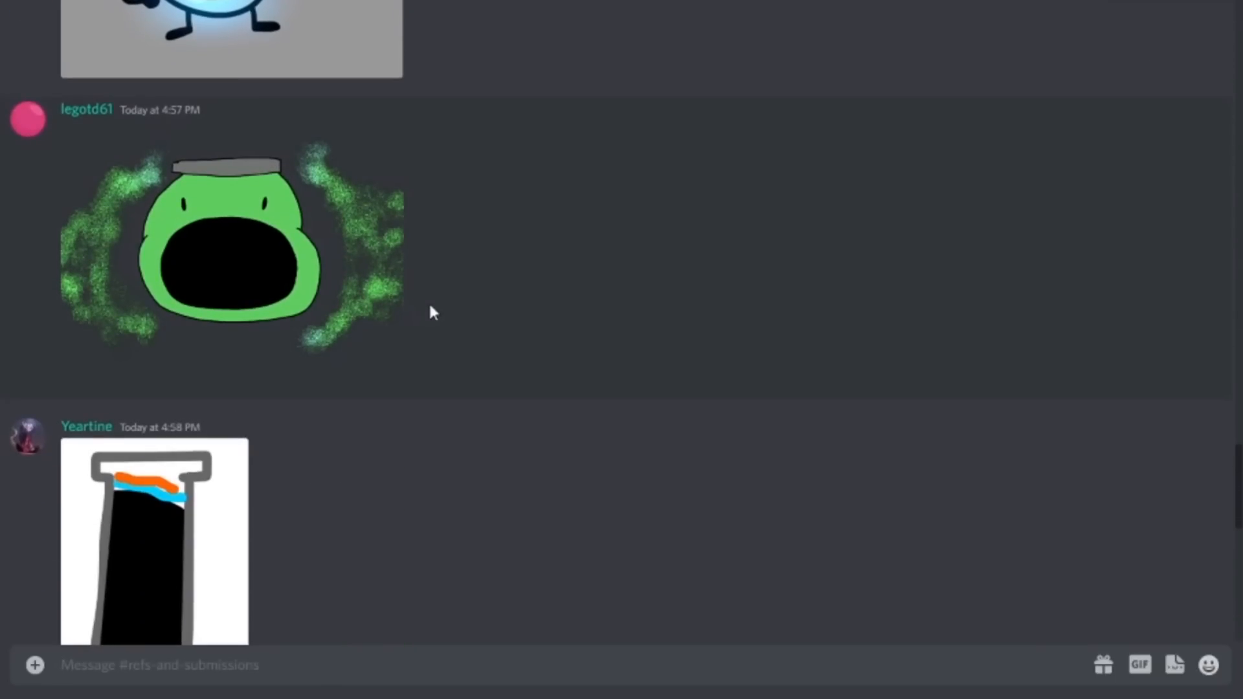
pyautogui.scroll(-3)
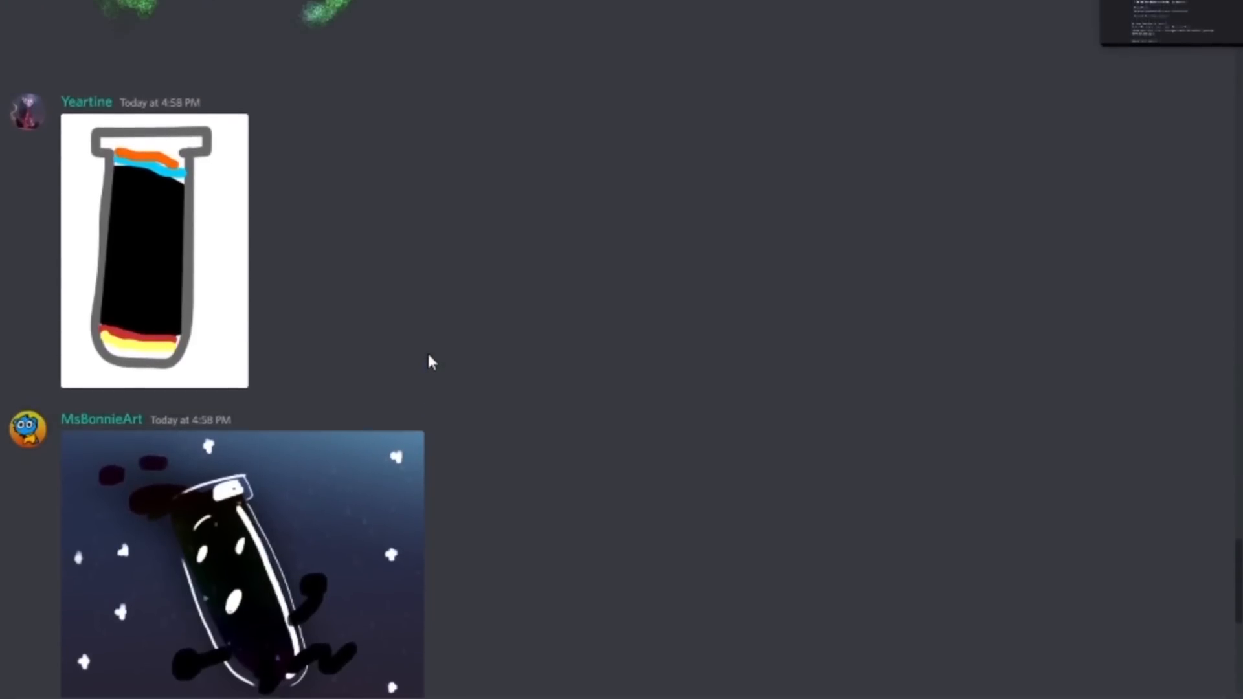
pyautogui.scroll(3)
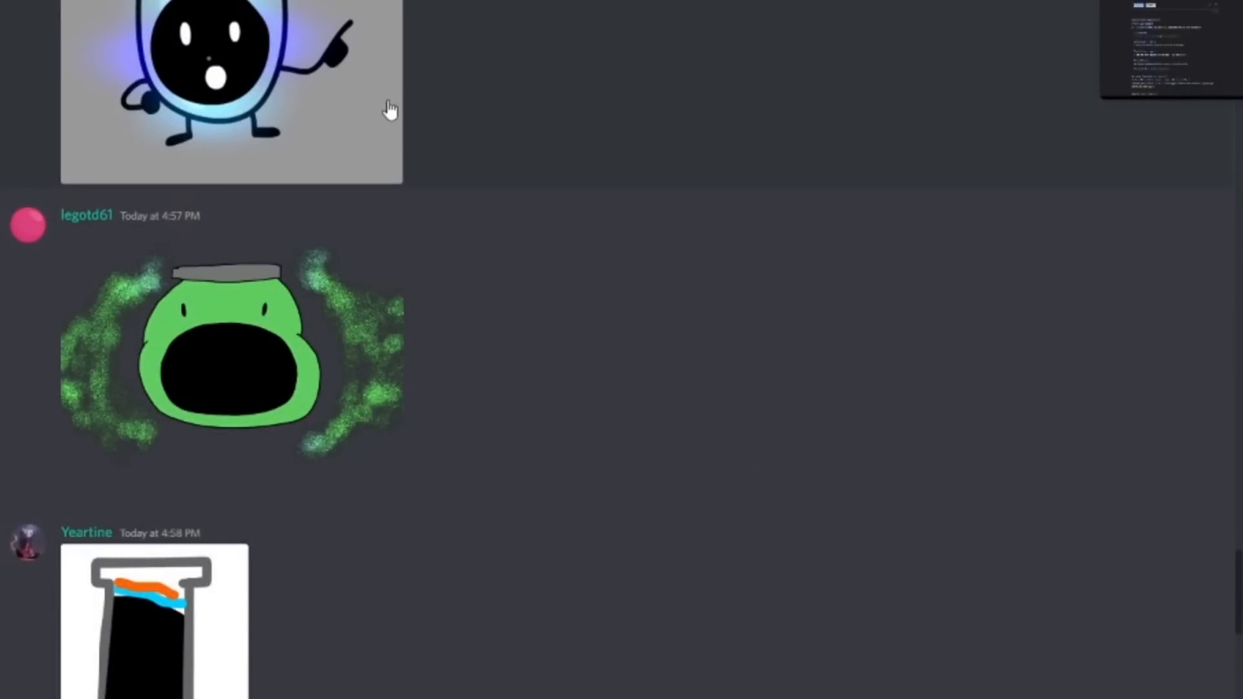
pyautogui.scroll(-3)
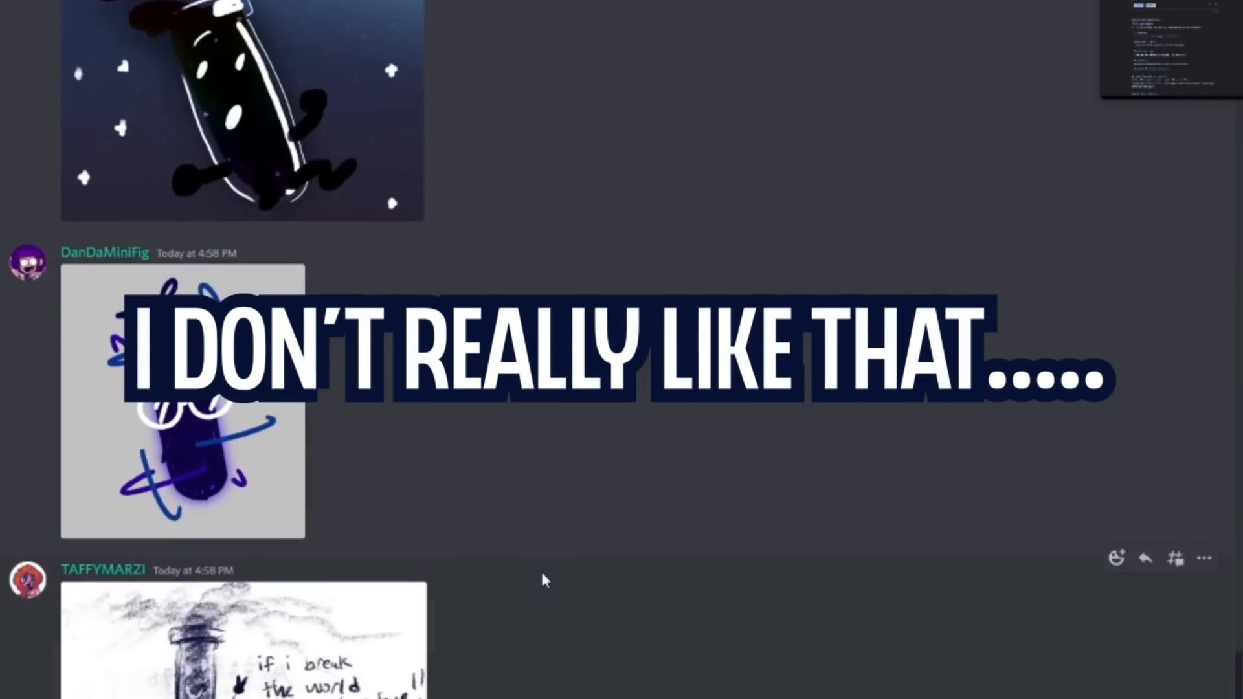
pyautogui.scroll(-3)
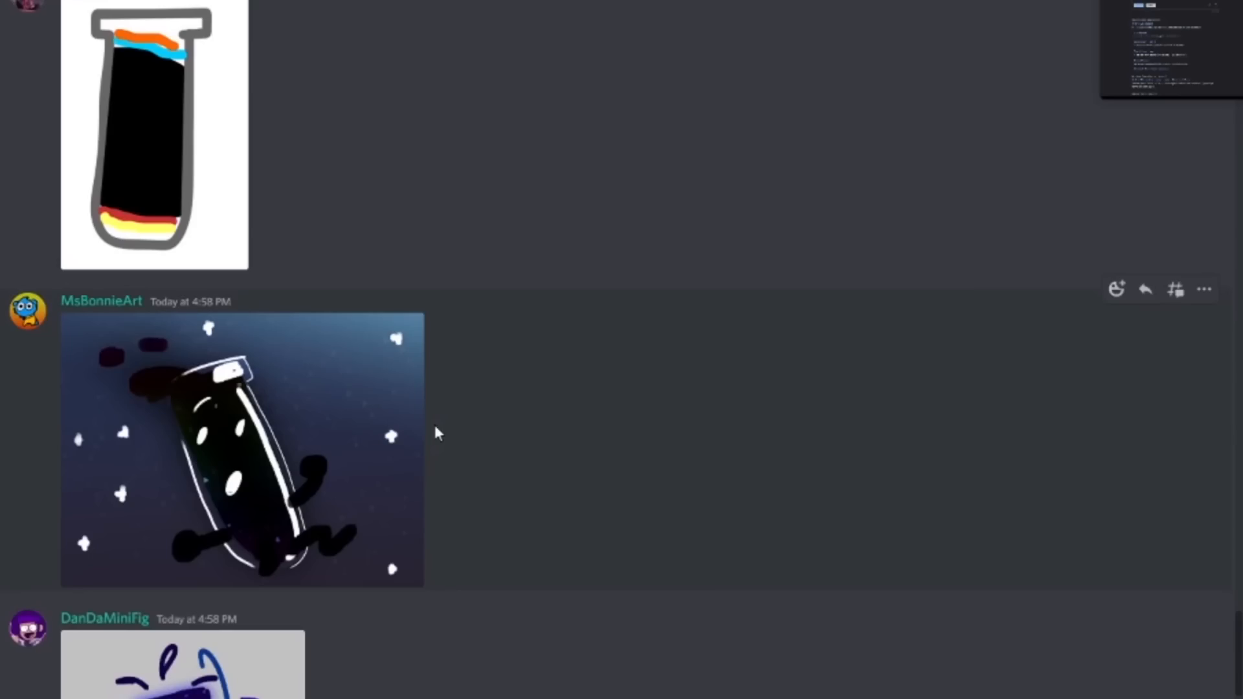
pyautogui.scroll(-3)
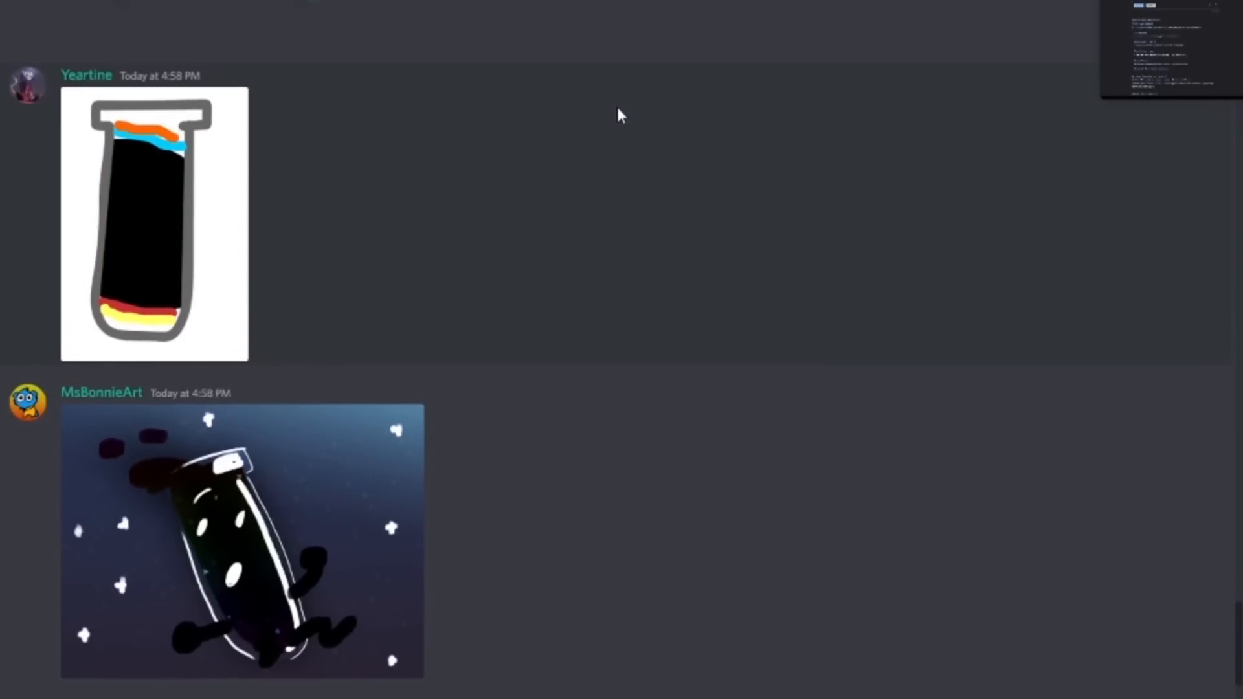
pyautogui.scroll(-3)
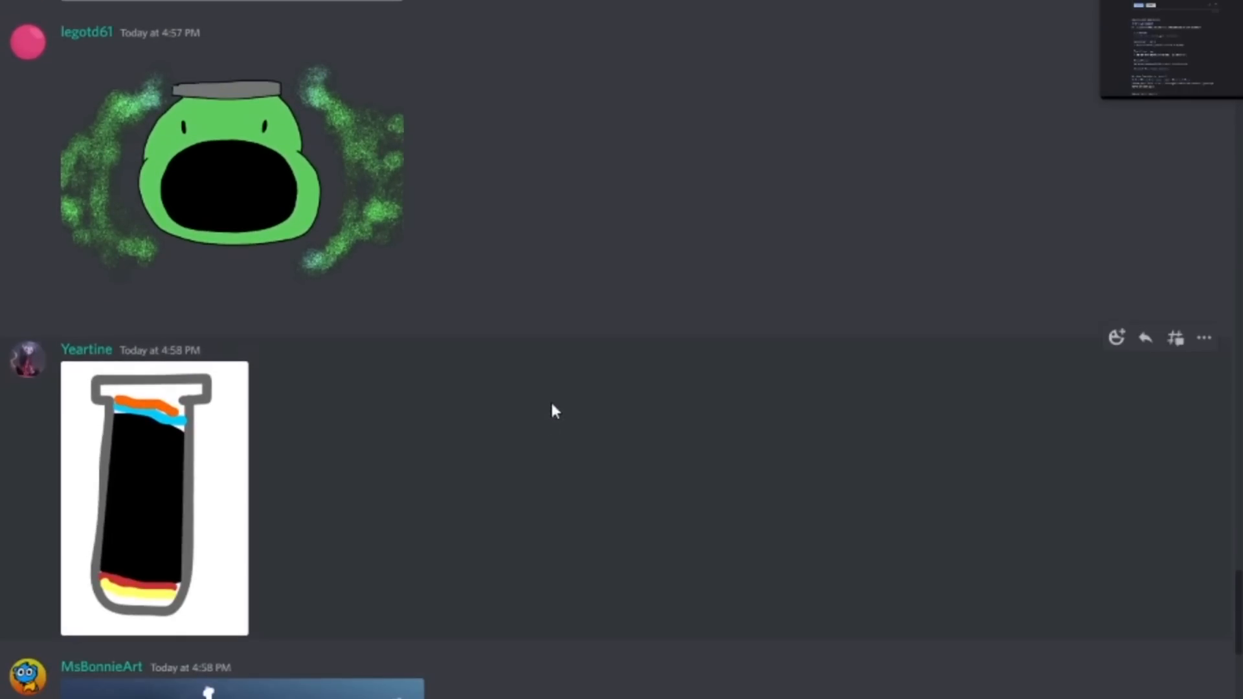
pyautogui.scroll(-3)
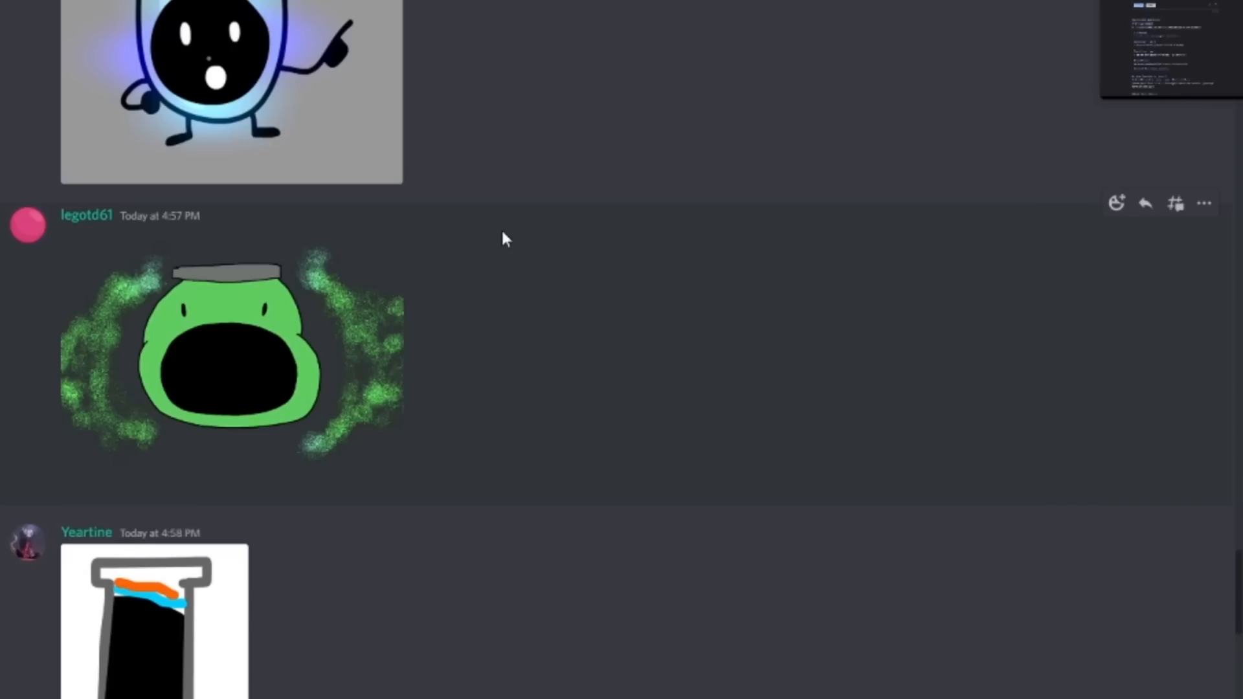
pyautogui.scroll(-3)
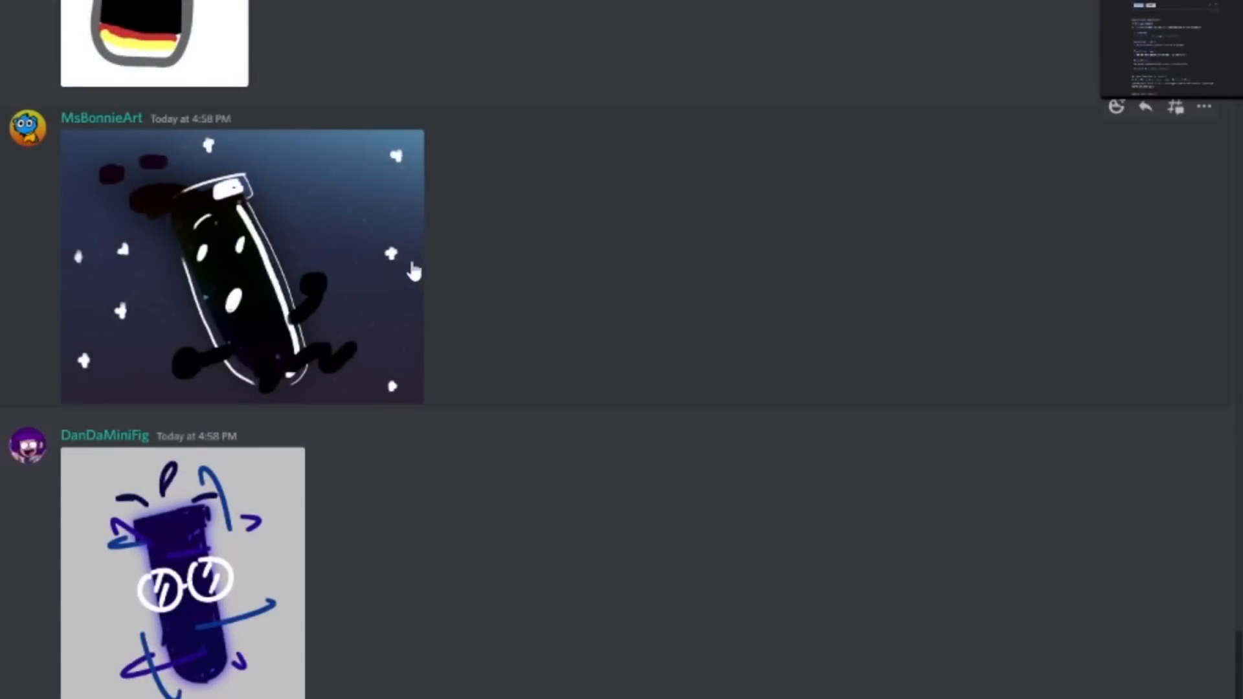
pyautogui.scroll(-3)
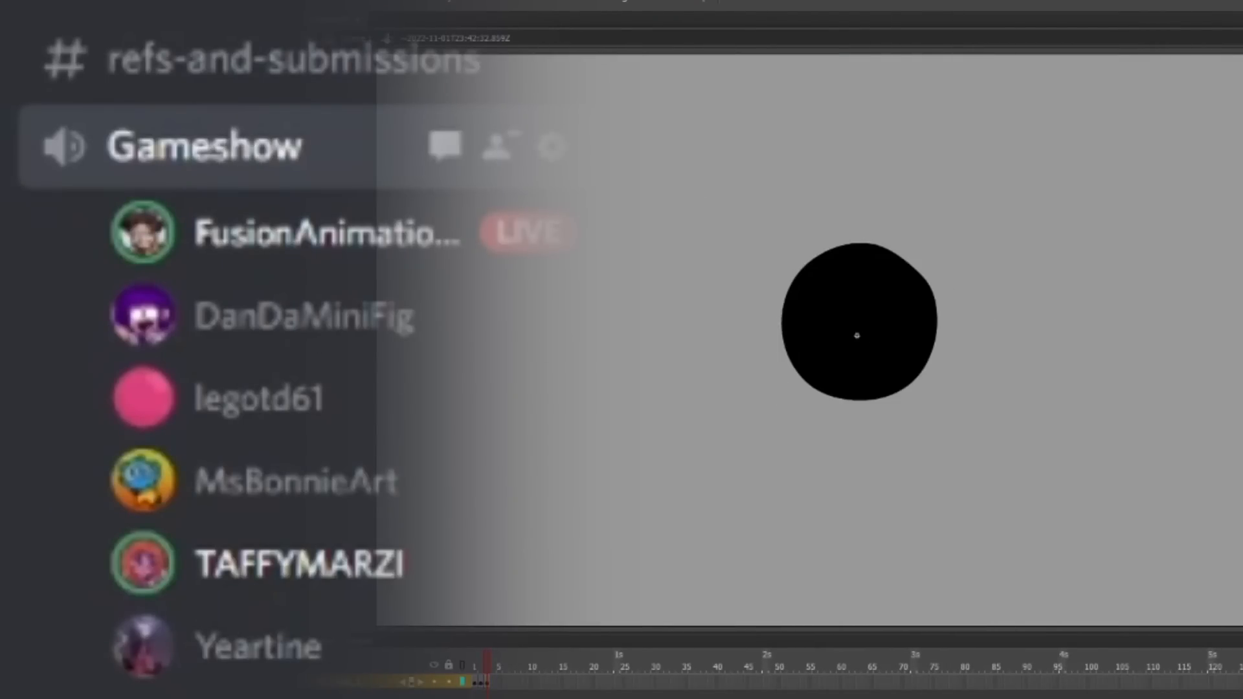
pyautogui.moveTo(763, 247); pyautogui.dragTo(806, 396)
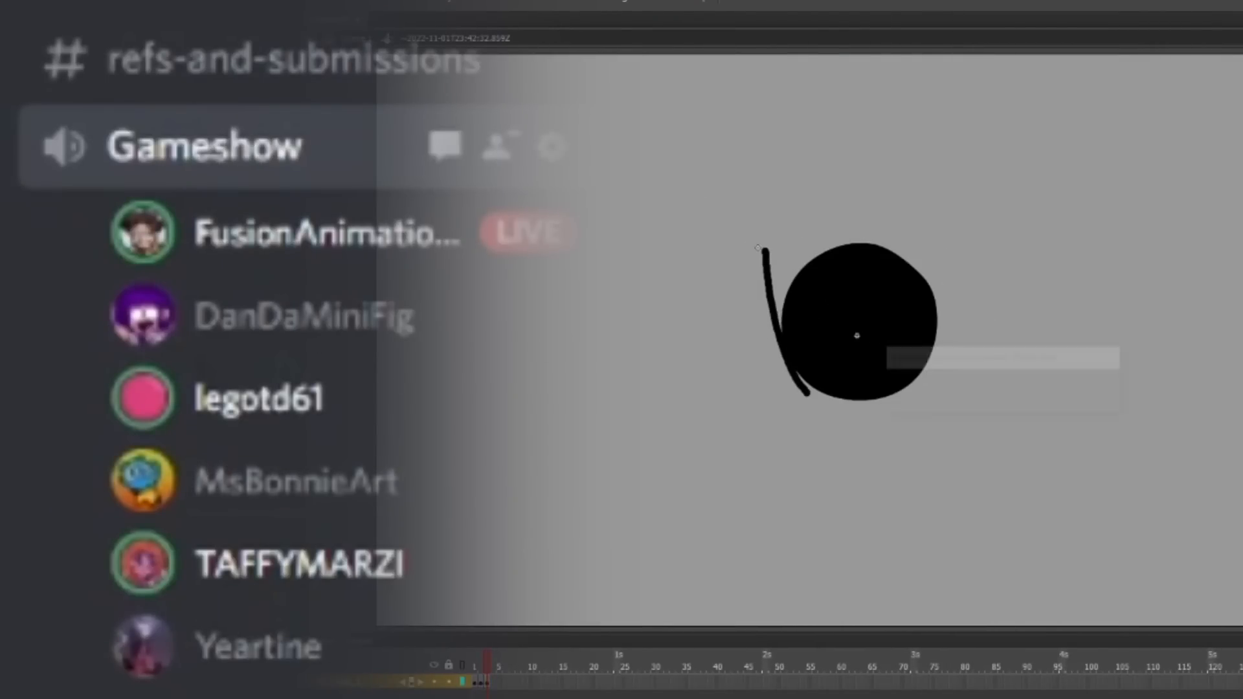